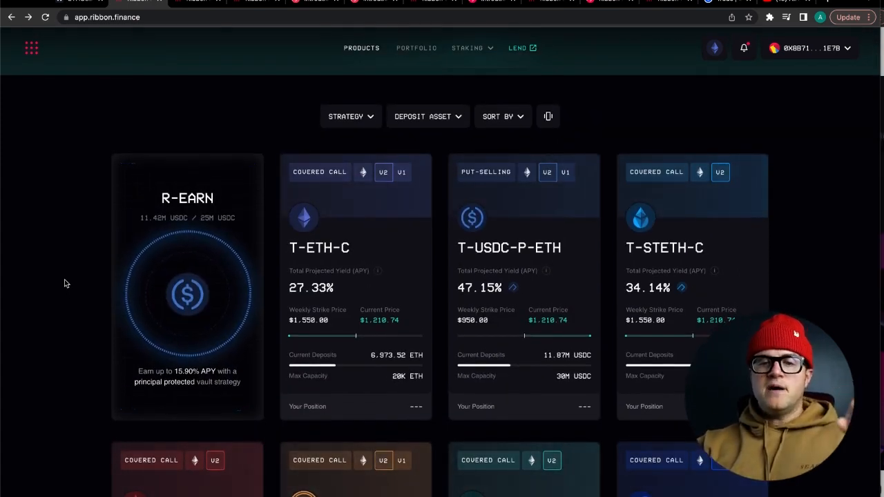
- Check the blockchain chooser in the header and dismiss it without switching networks
scroll("down", 3)
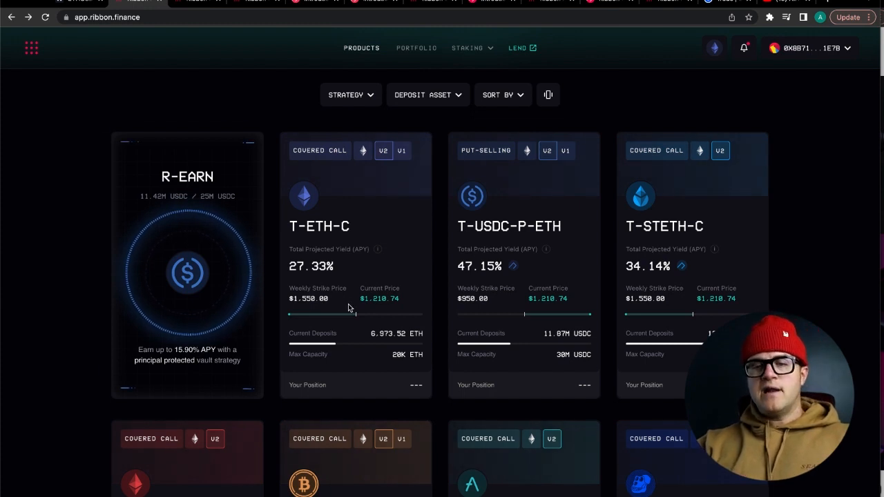
left_click(714, 47)
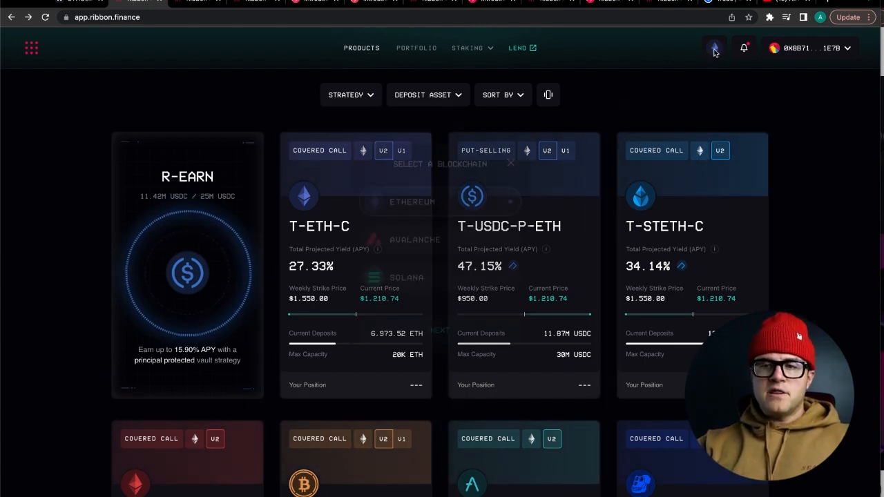
left_click(715, 47)
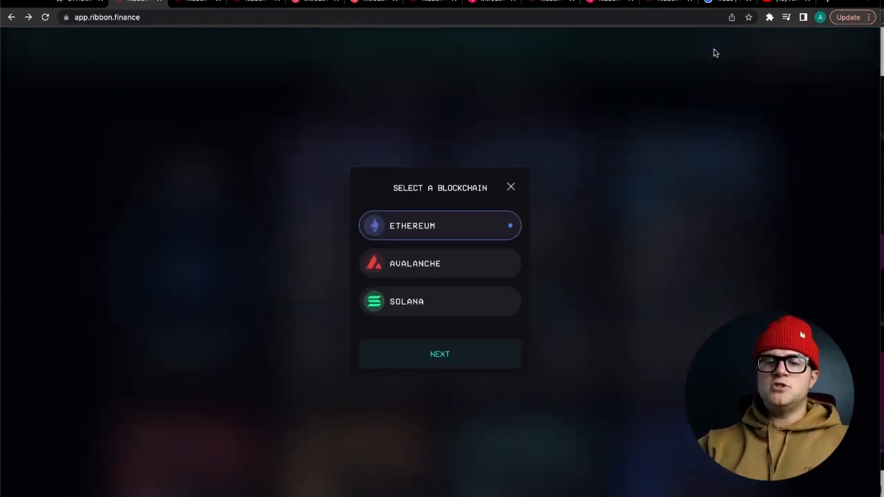
left_click(511, 186)
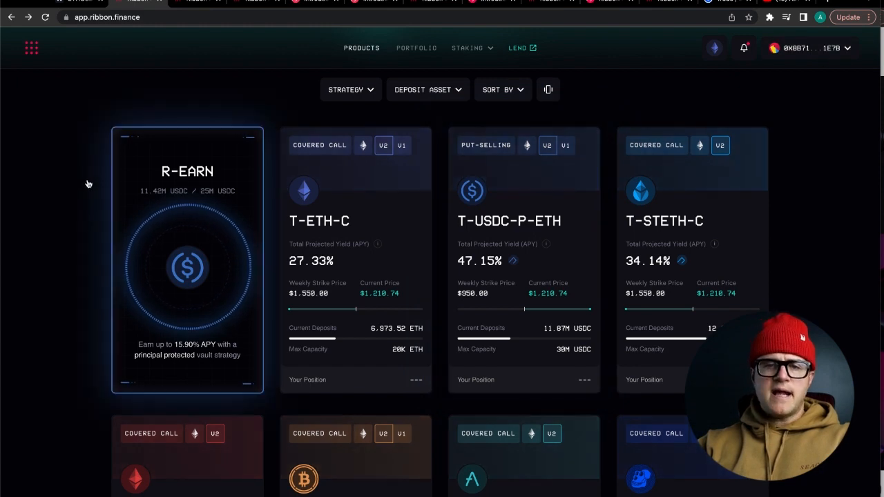
- Scroll down the Products page through the vault cards toward the T-RETH-C covered call vault
scroll("down", 3)
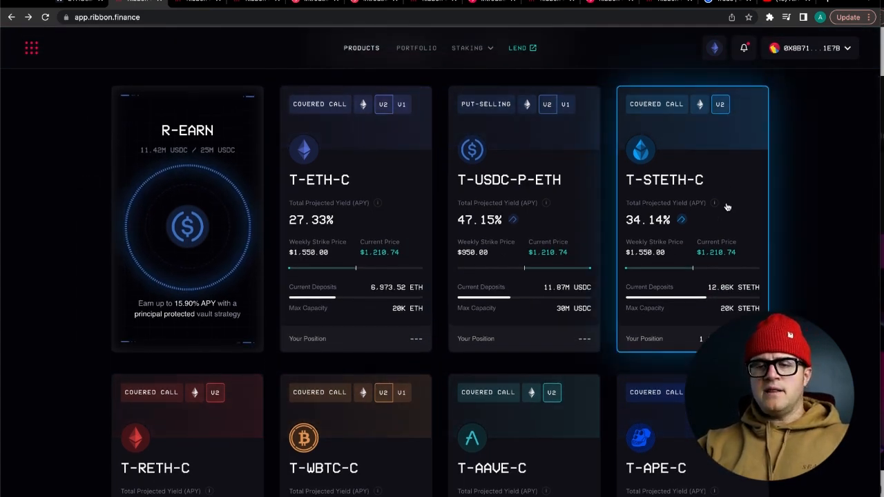
mouse_move(746, 213)
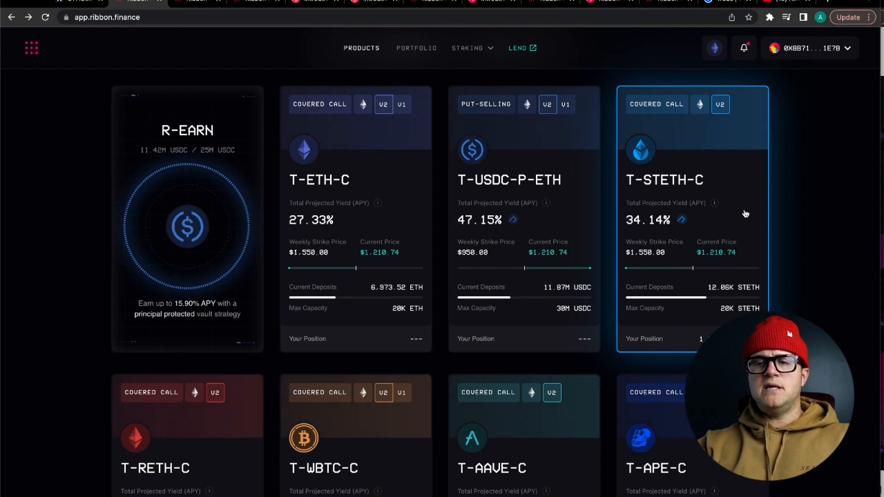
mouse_move(765, 232)
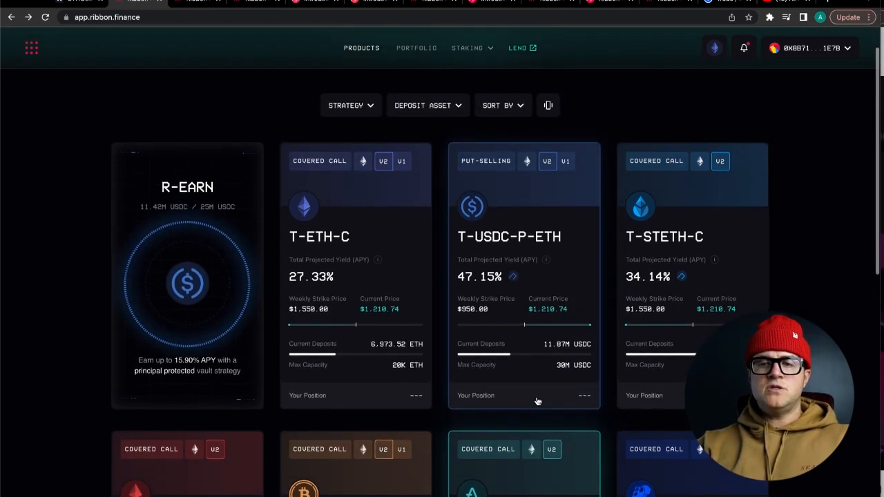
scroll("down", 3)
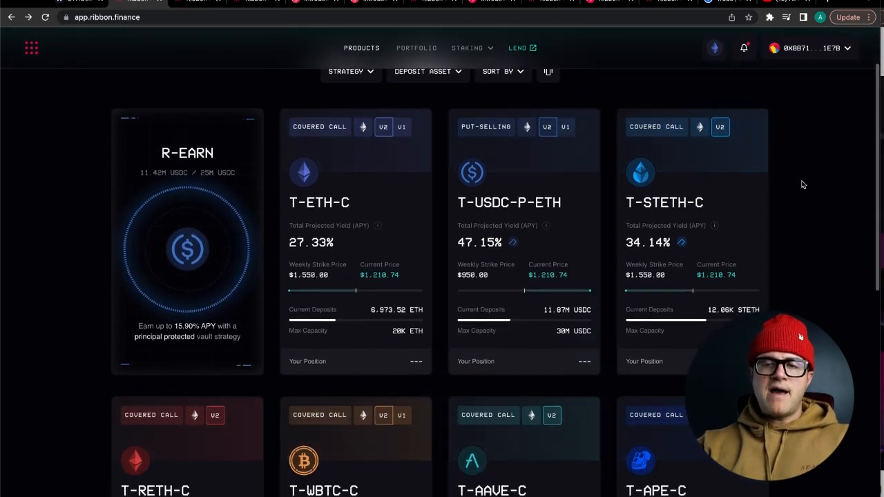
scroll("down", 3)
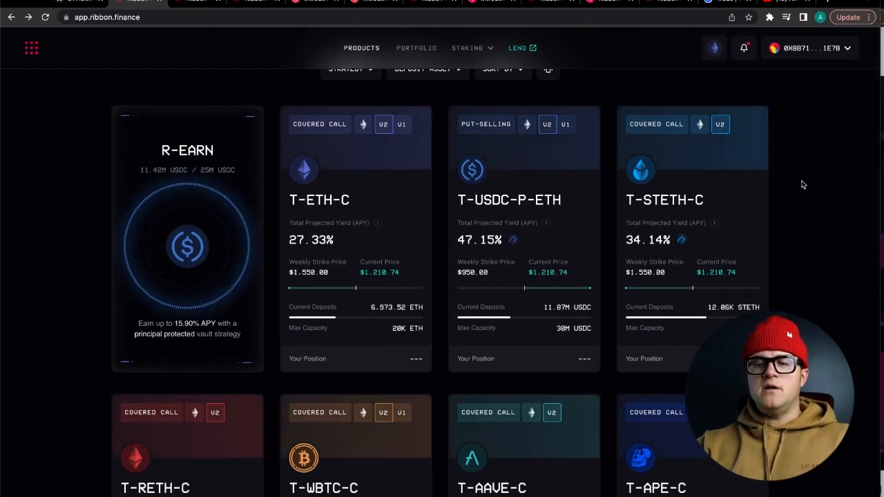
mouse_move(759, 212)
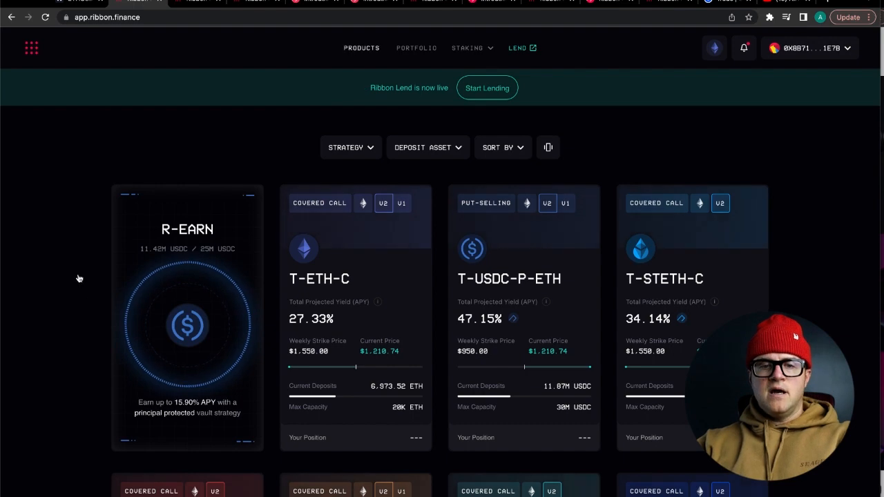
scroll("down", 3)
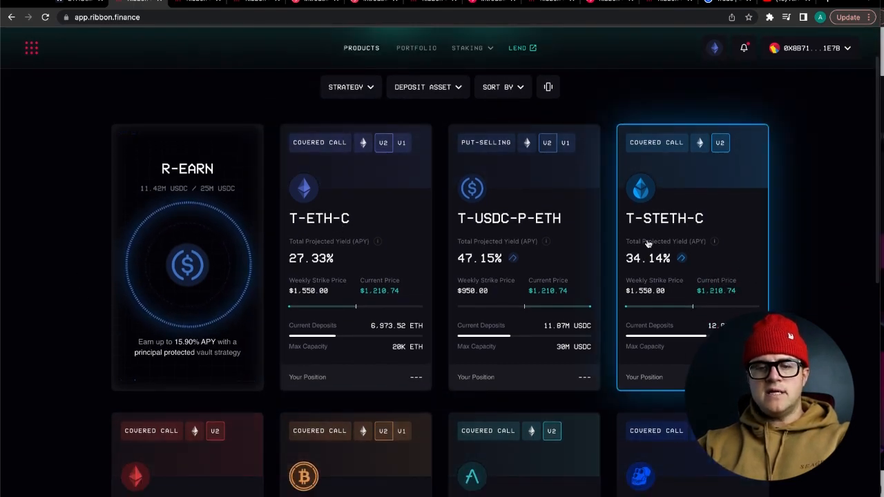
scroll("down", 3)
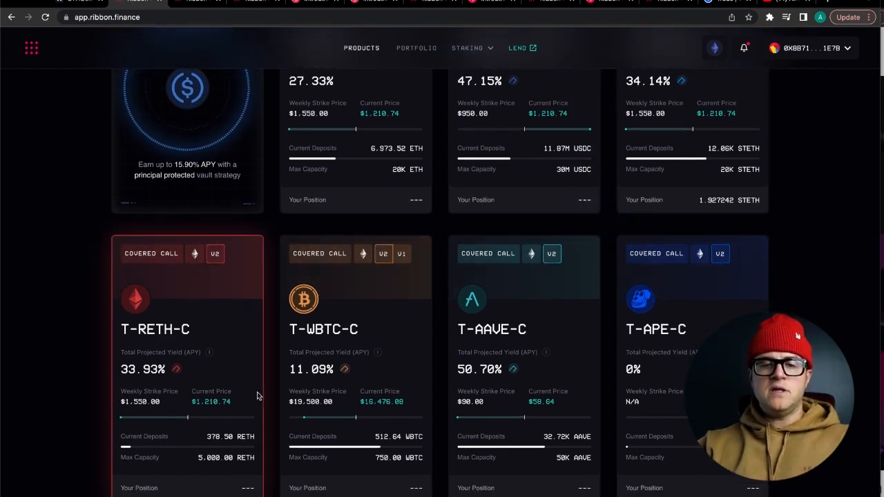
scroll("down", 3)
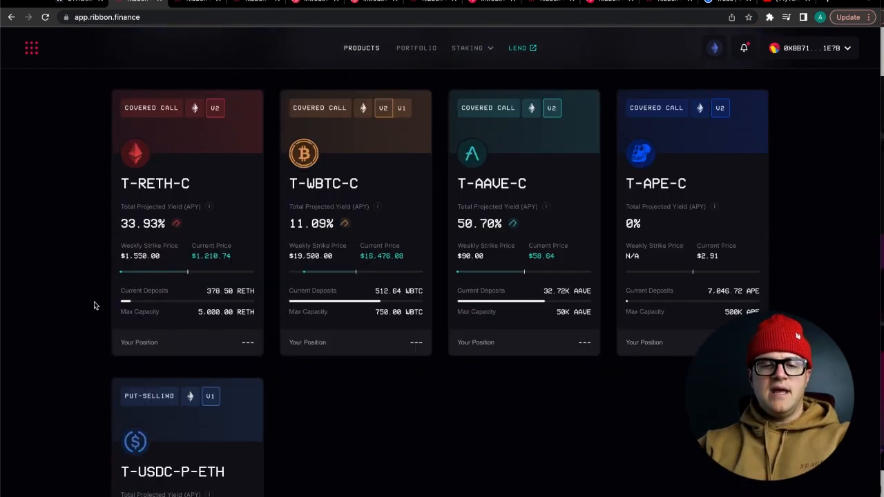
scroll("down", 3)
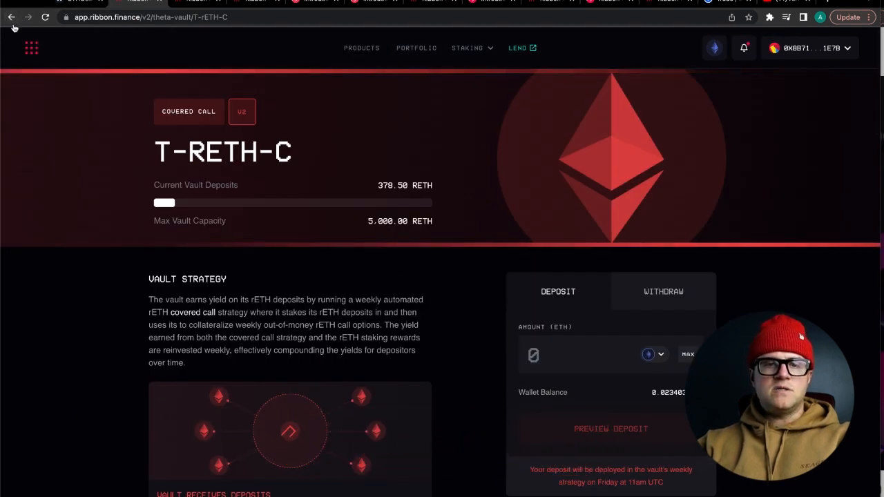
- Return to the Products overview and bring the vault grid with the R-Earn card into view
left_click(12, 17)
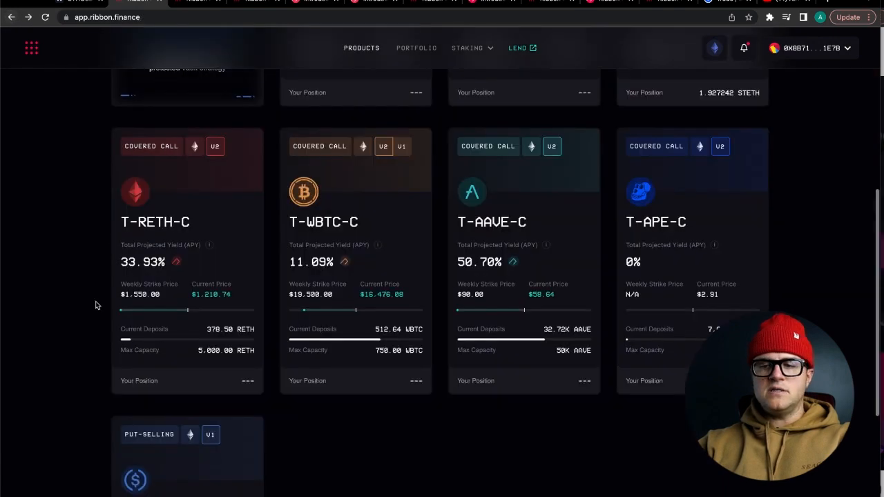
scroll("up", 3)
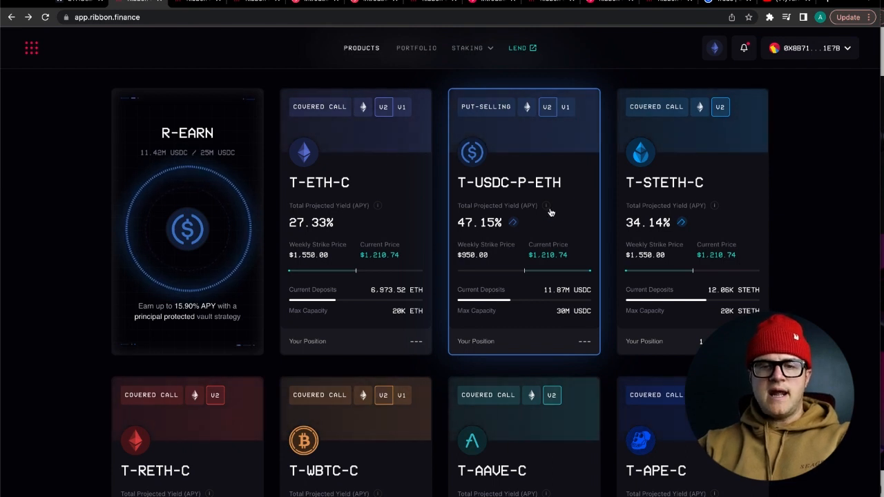
scroll("down", 3)
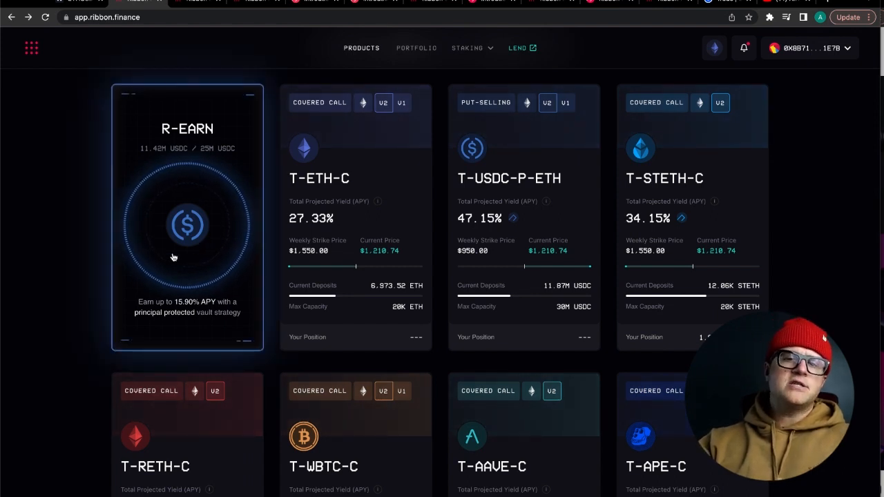
left_click(188, 214)
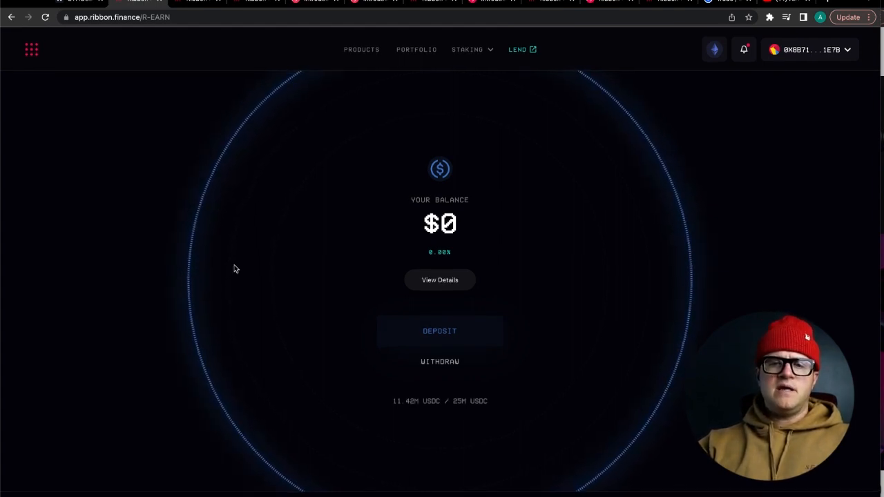
left_click(361, 47)
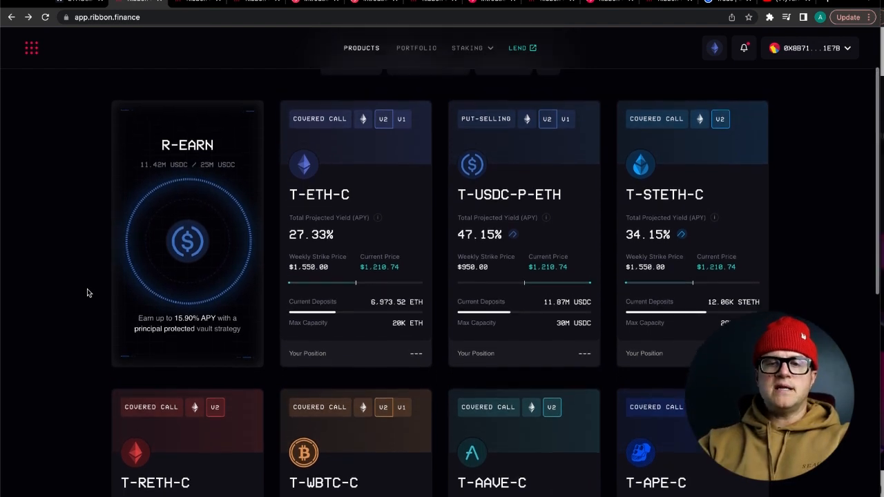
scroll("down", 3)
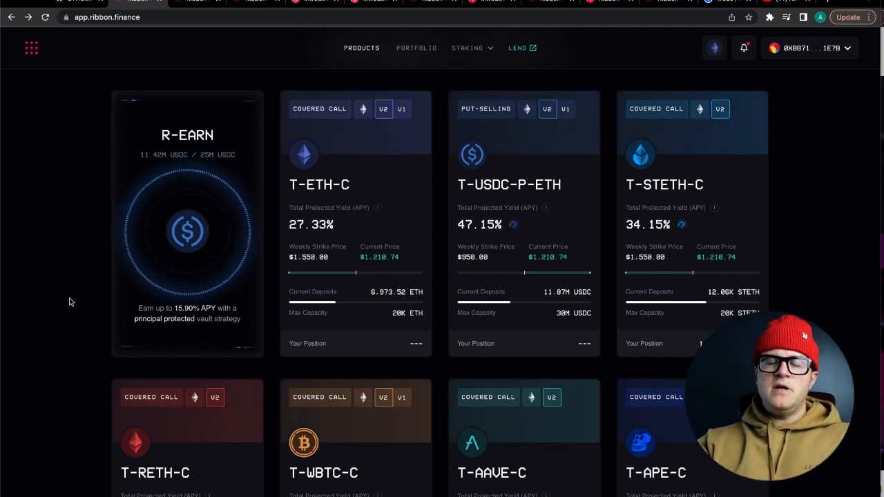
mouse_move(102, 151)
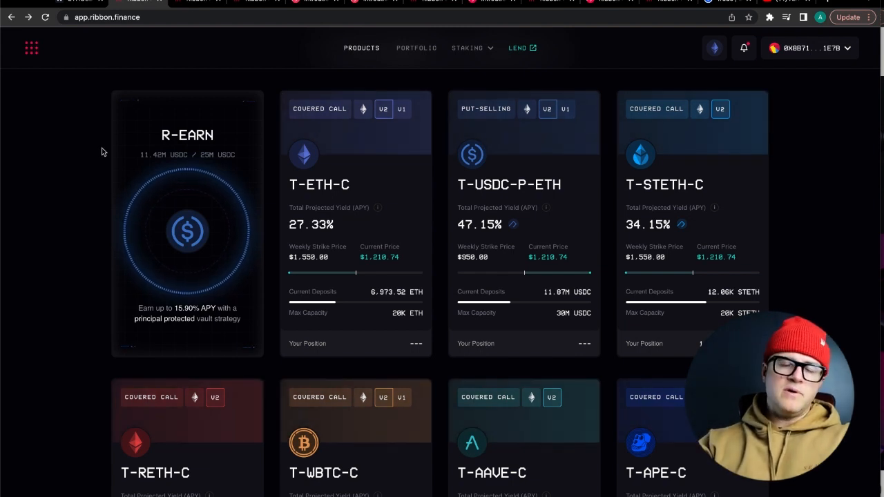
mouse_move(80, 160)
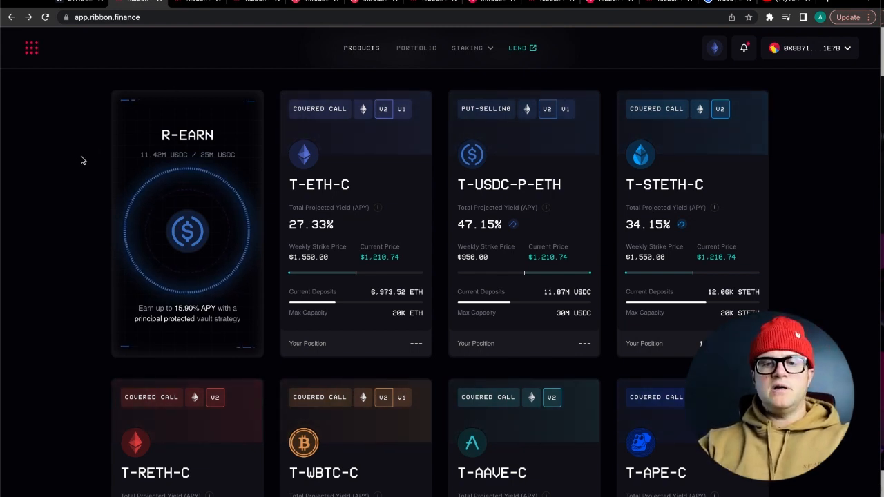
scroll("down", 3)
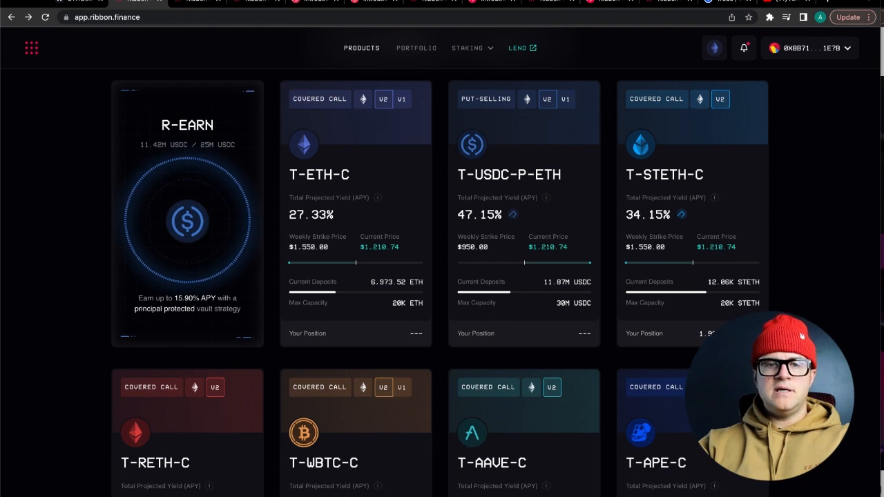
mouse_move(196, 3)
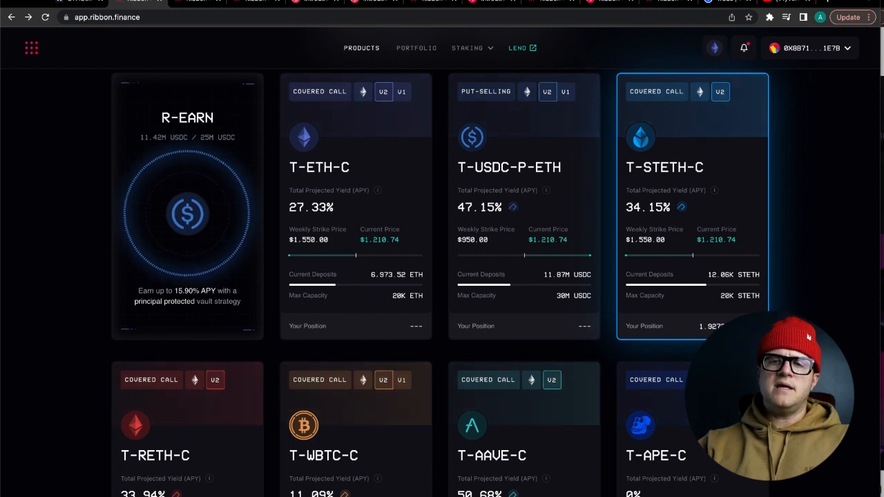
- Go to the Staking page and scroll through the gauge cards, including the rstETH-THETA stake
left_click(467, 47)
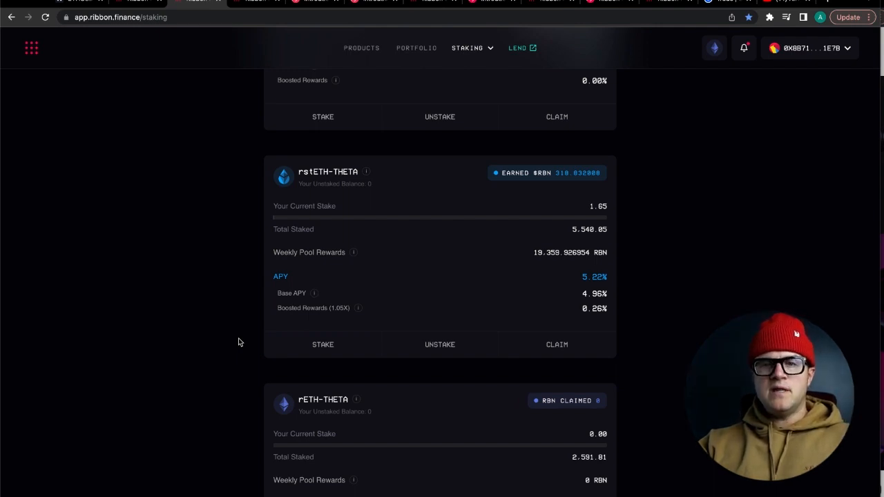
scroll("down", 3)
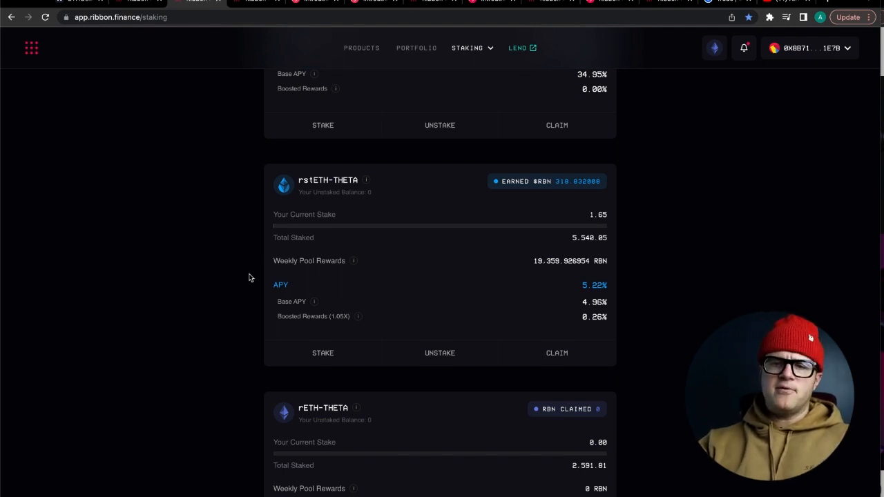
mouse_move(261, 329)
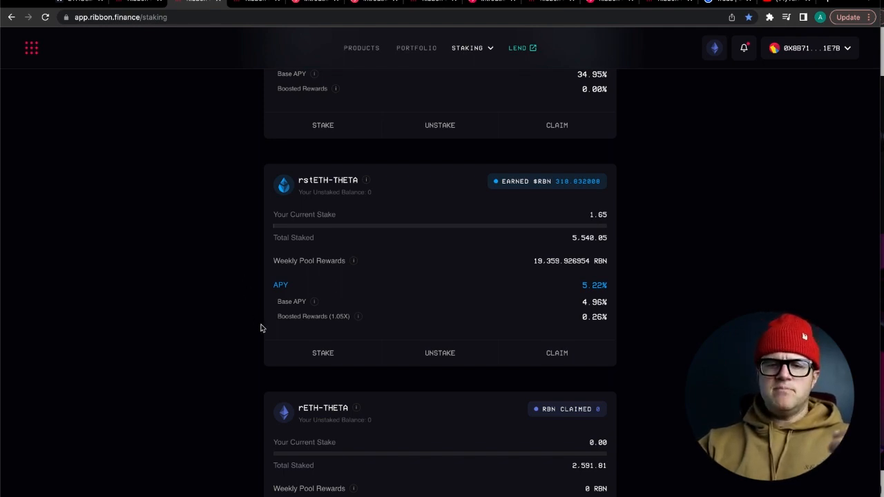
mouse_move(657, 263)
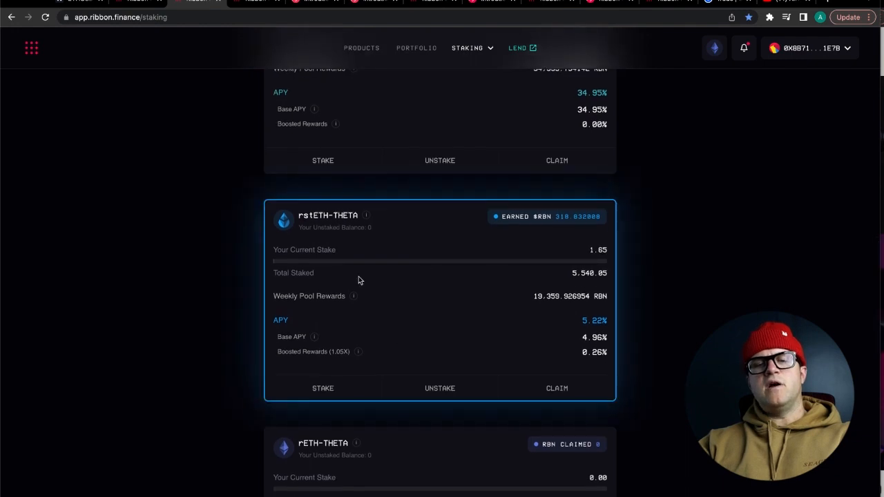
scroll("down", 3)
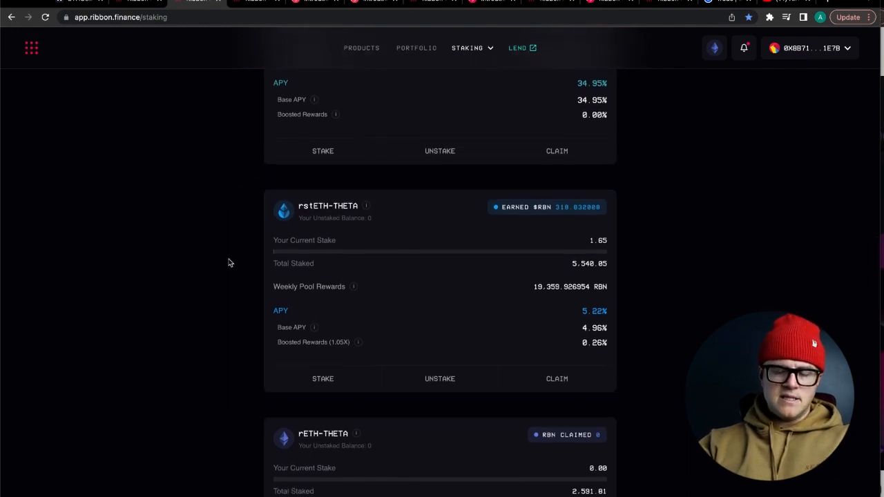
scroll("down", 3)
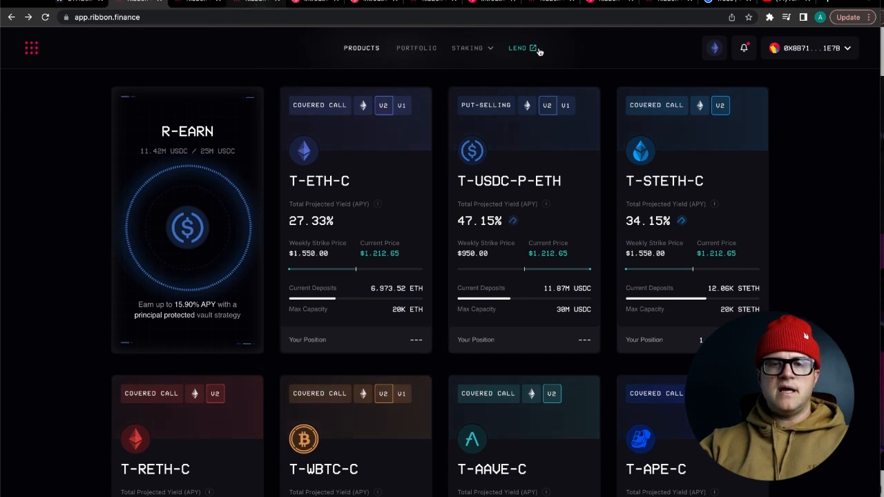
mouse_move(522, 56)
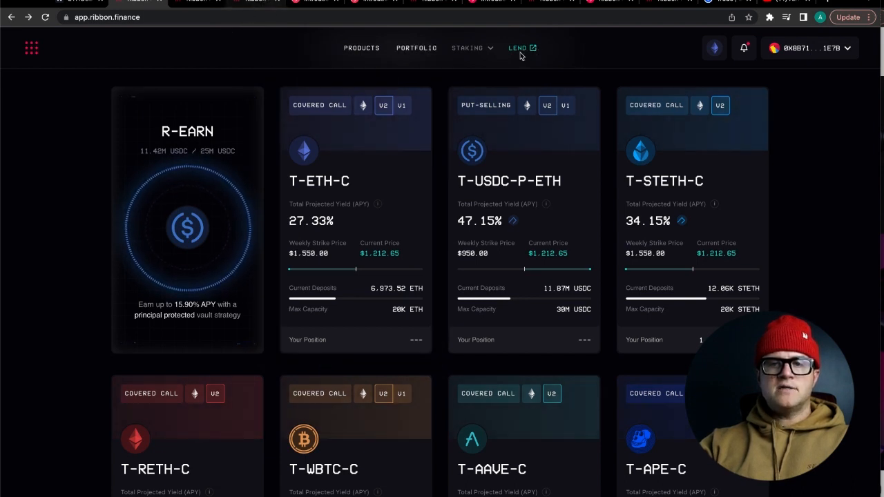
- Open the Ribbon Lend site at lend.ribbon.finance from the top navigation
left_click(519, 47)
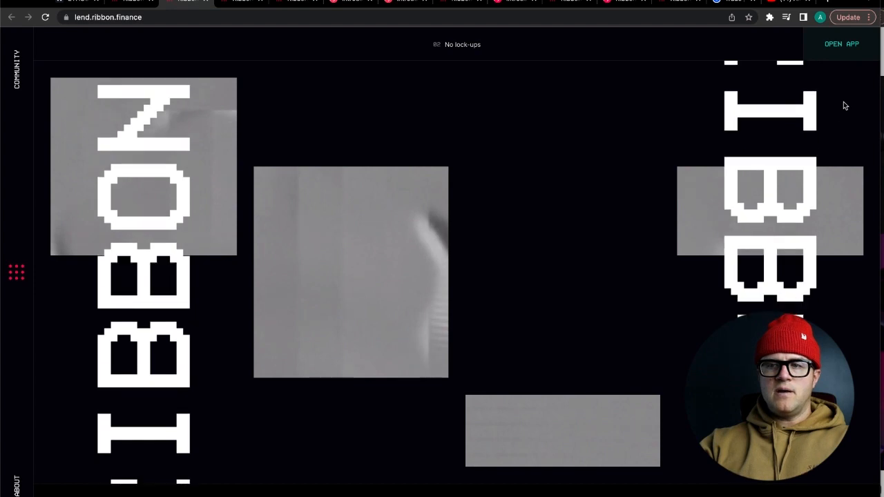
- Enter the Lend app to view the Wintermute and Folkvang lending pools
left_click(841, 43)
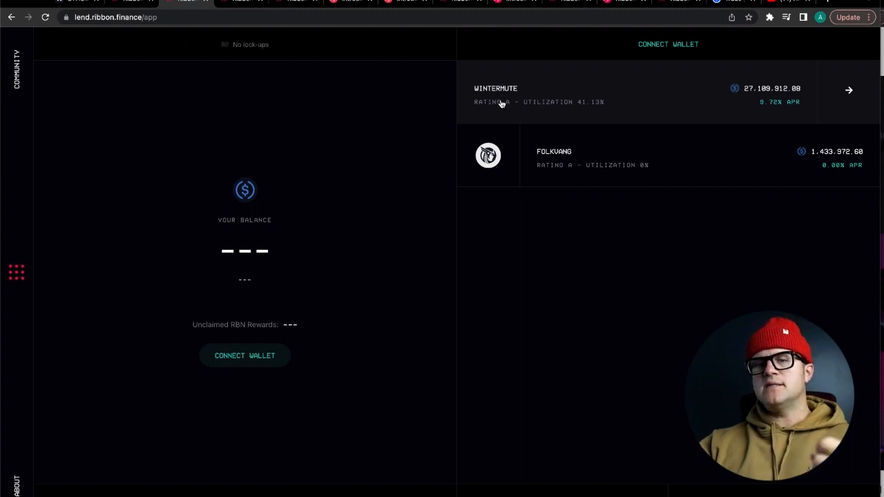
mouse_move(384, 182)
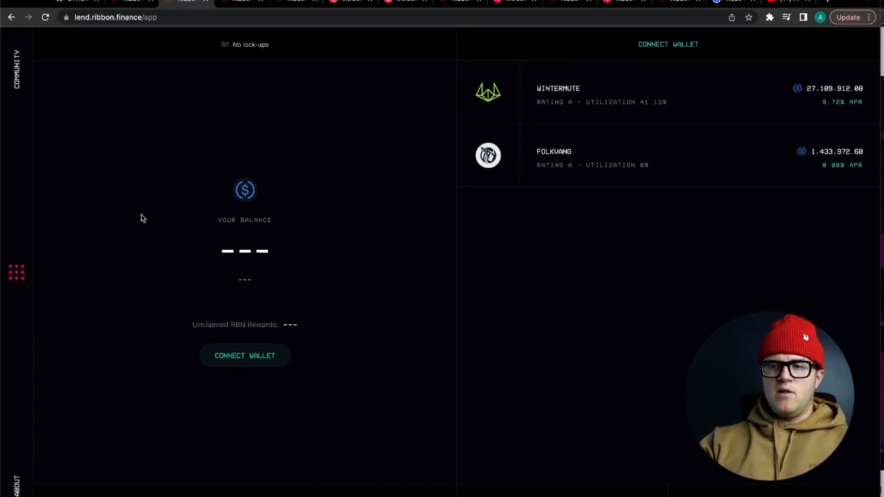
mouse_move(352, 199)
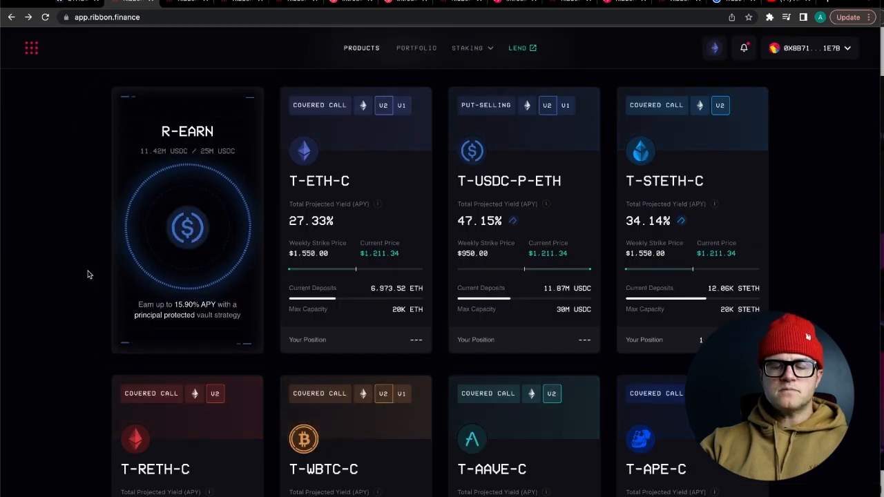
- Scroll the vault products page slightly before bringing up the overview notes
scroll("down", 3)
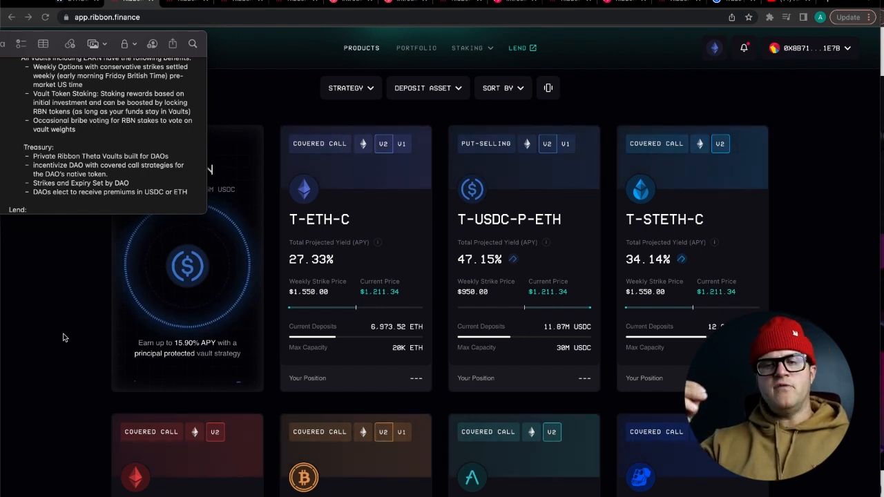
- Scroll down to view the staking page content with the liquidity mining program
scroll("down", 3)
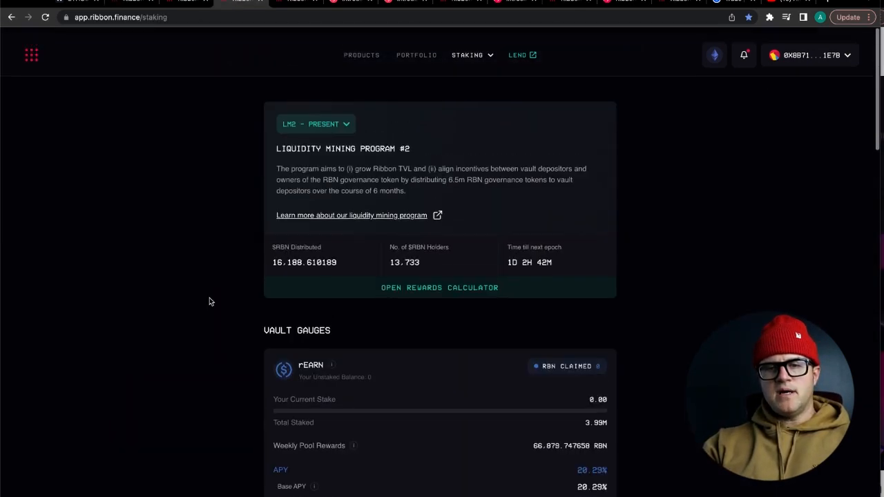
- Return to the Products listing and scroll to the R-Earn and Theta vault cards
left_click(516, 55)
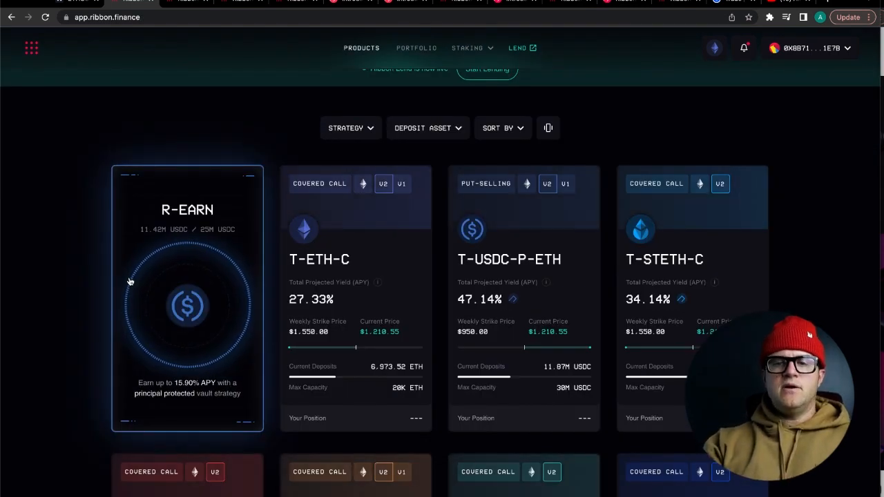
scroll("down", 3)
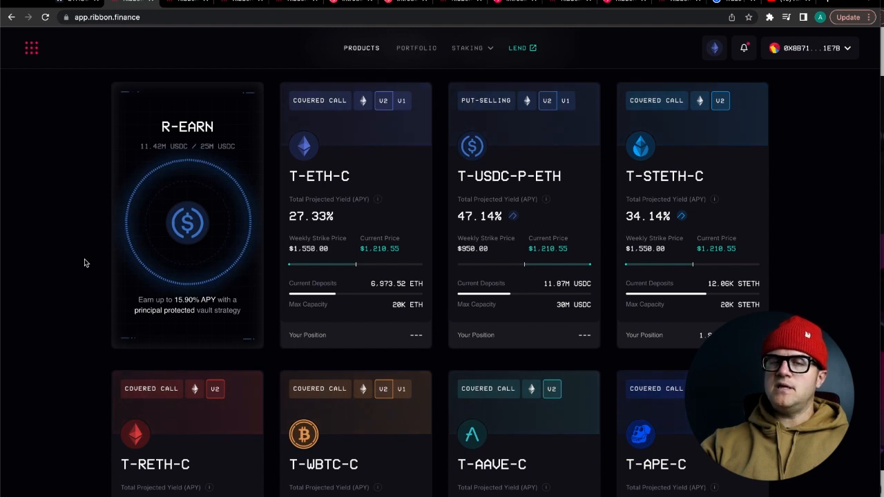
- Browse the Theta Vault cards, comparing T-ETH-C, T-USDC-P-ETH and T-STETH-C yields
scroll("down", 3)
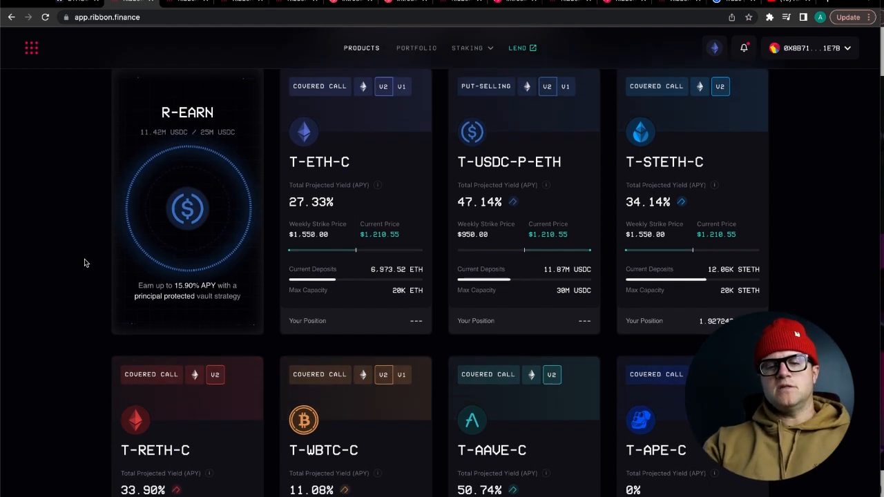
scroll("up", 3)
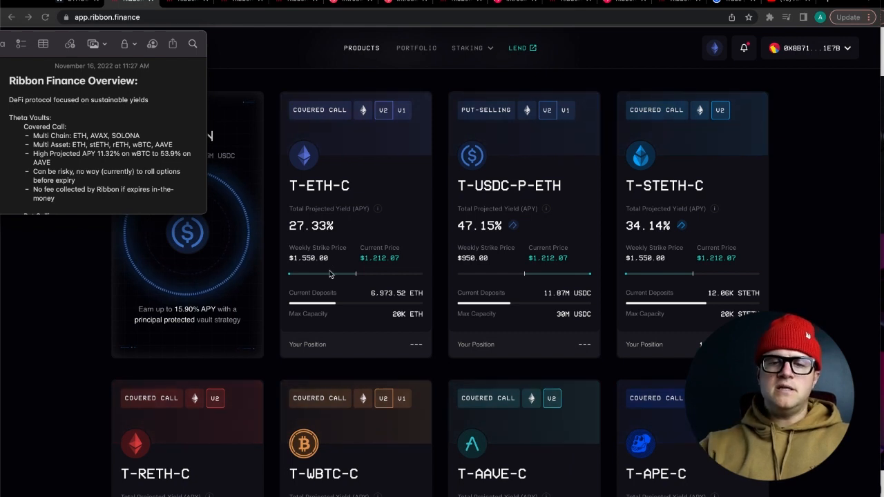
mouse_move(415, 247)
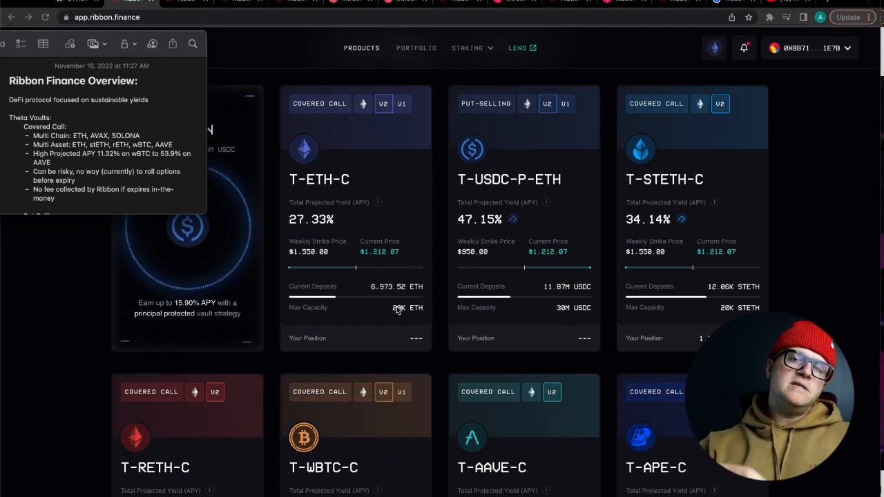
- Go to the Staking page and scroll down to the Vault Gauges section with rEARN
left_click(467, 47)
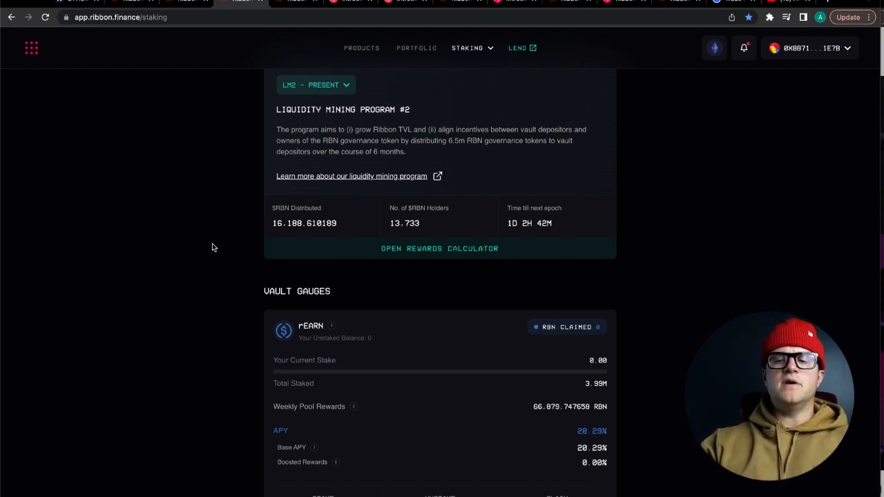
scroll("down", 3)
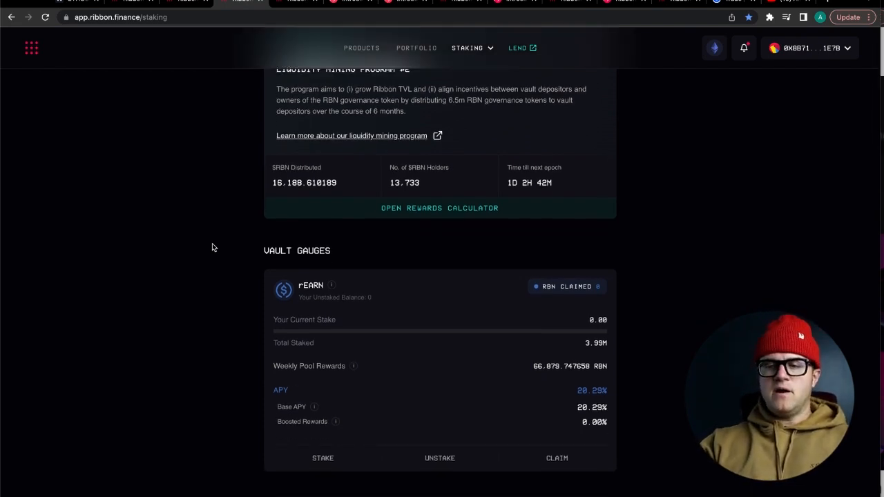